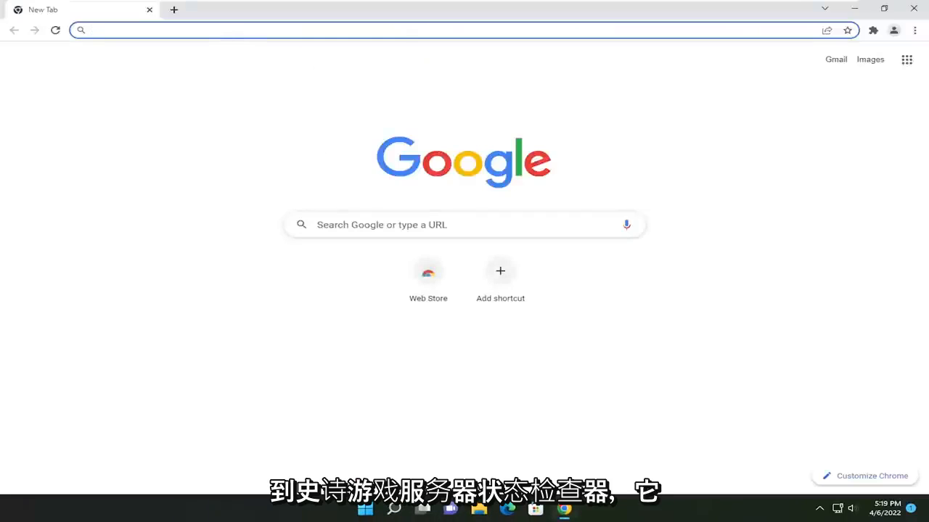
type("https://status.epicgames.com/")
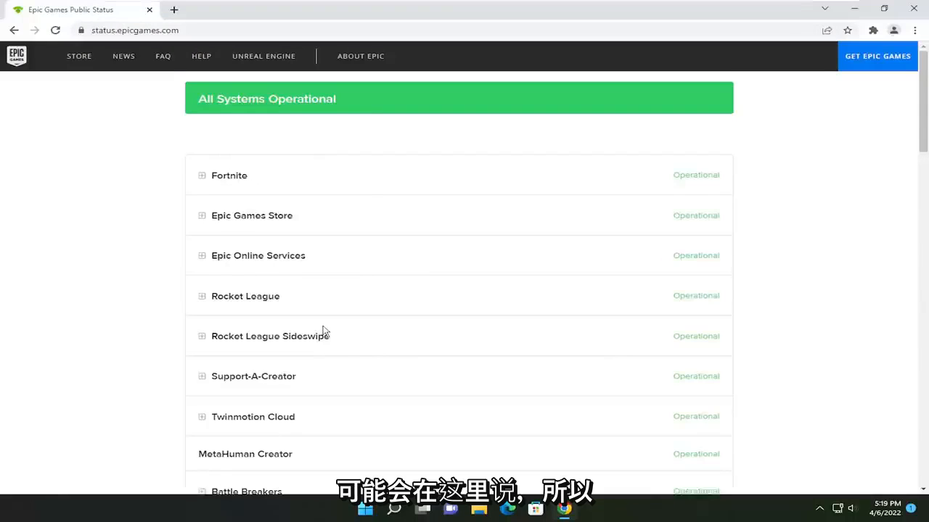
mouse_move(160, 172)
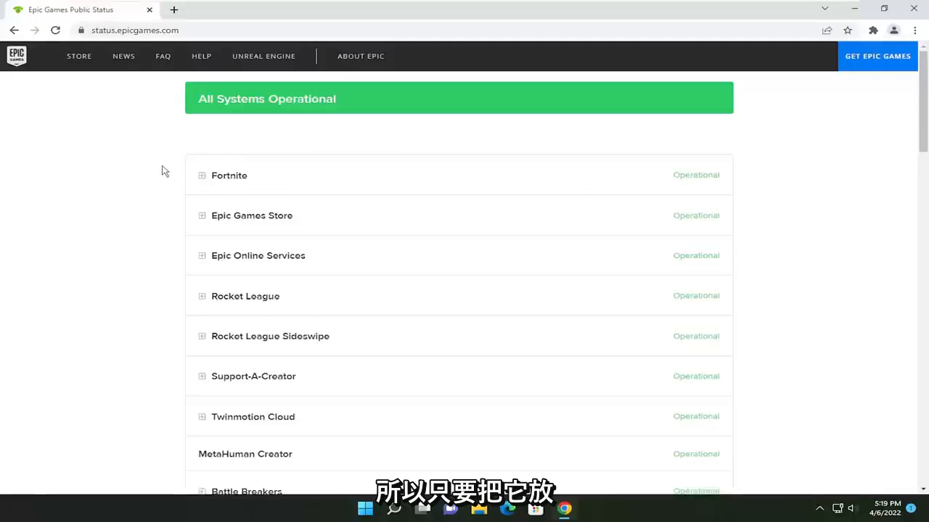
mouse_move(143, 230)
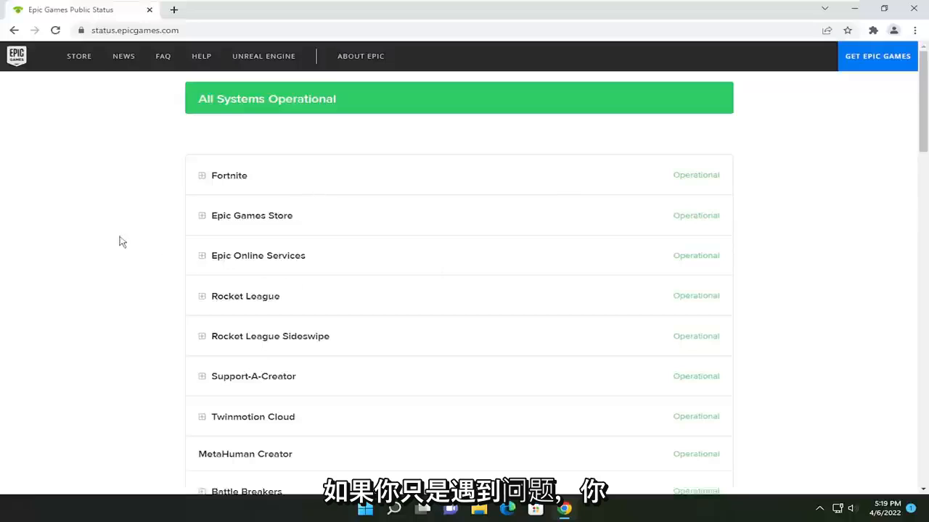
mouse_move(127, 159)
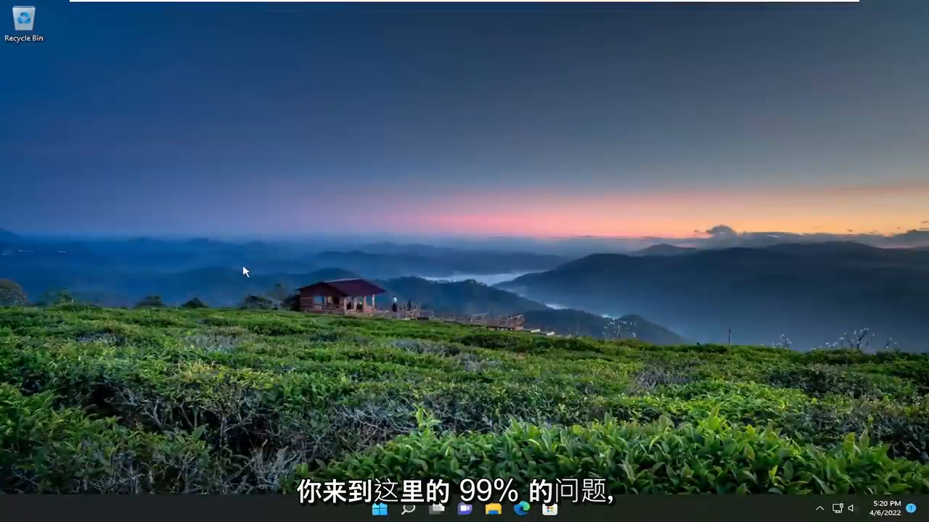
mouse_move(283, 169)
type("cmd")
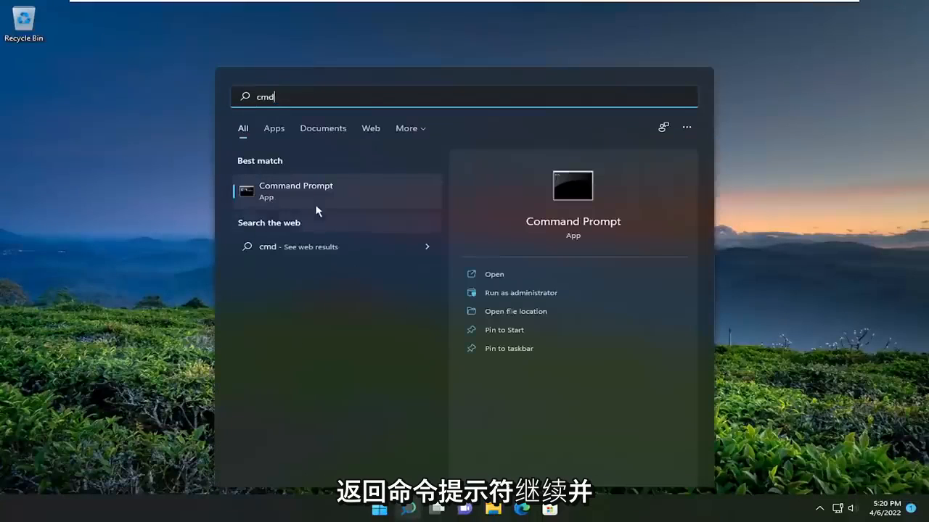
- Launch Command Prompt as administrator and approve the UAC elevation prompt
right_click(295, 191)
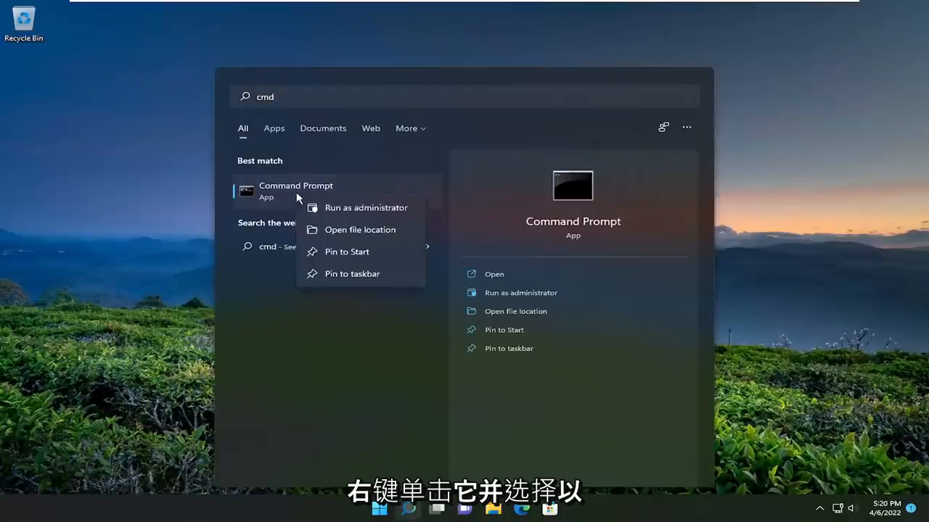
left_click(366, 207)
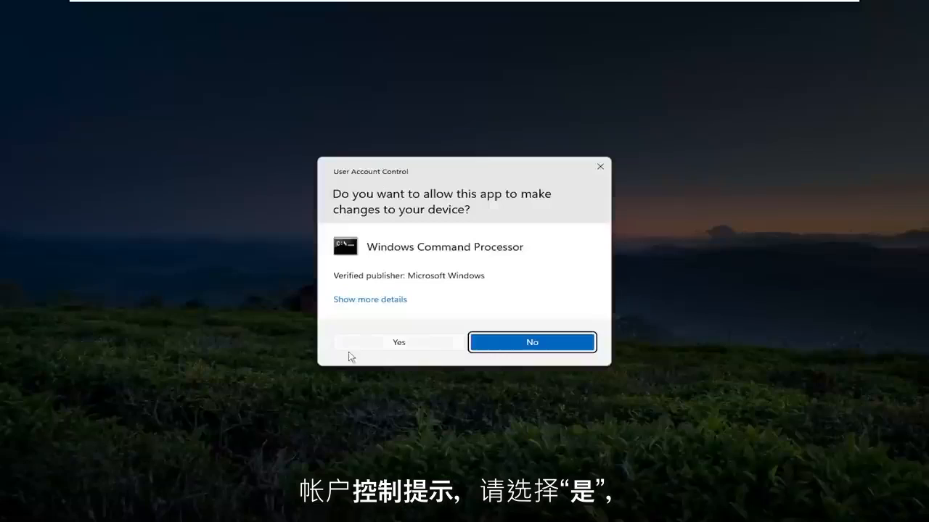
left_click(398, 341)
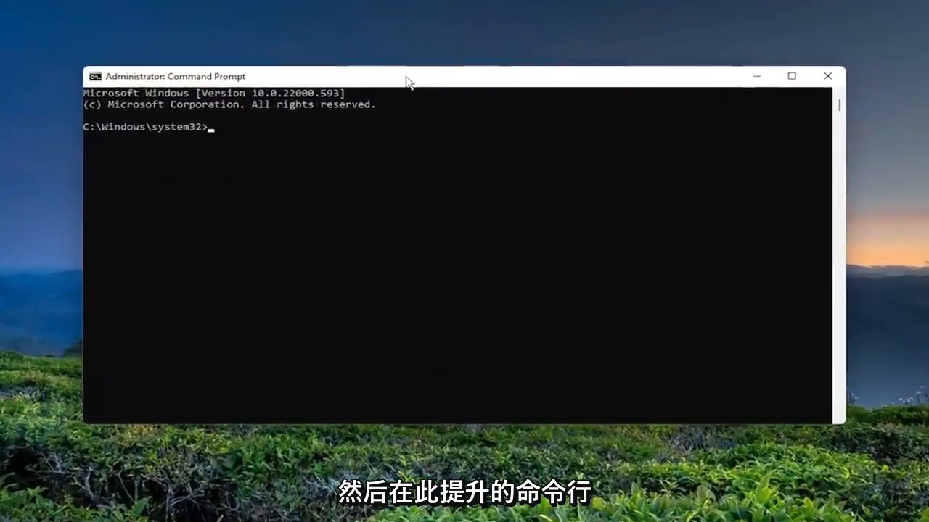
- Flush the DNS resolver cache with ipconfig /flushdns
type("ipconfig")
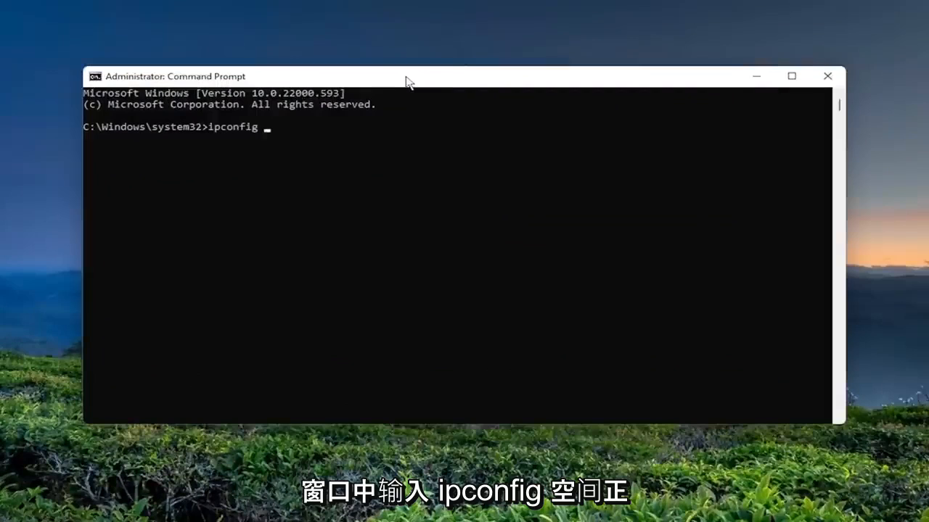
type("/flush")
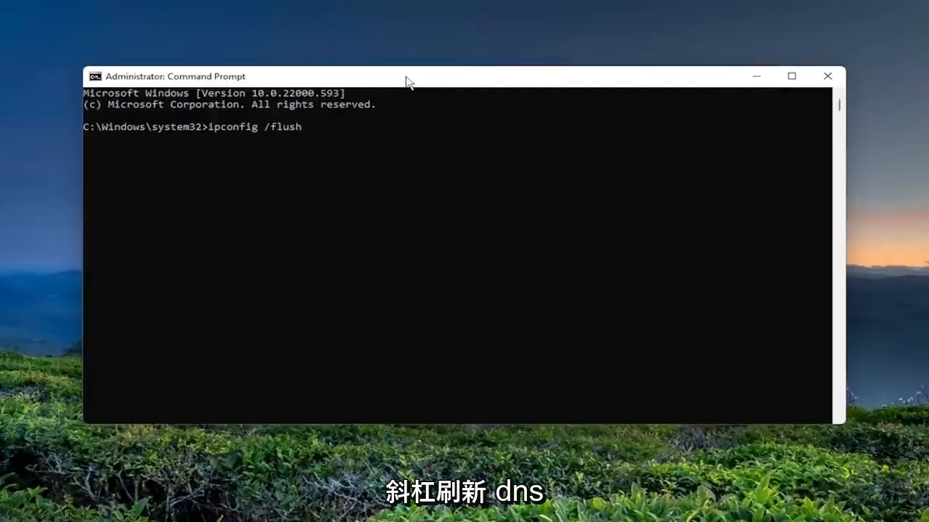
type("dns")
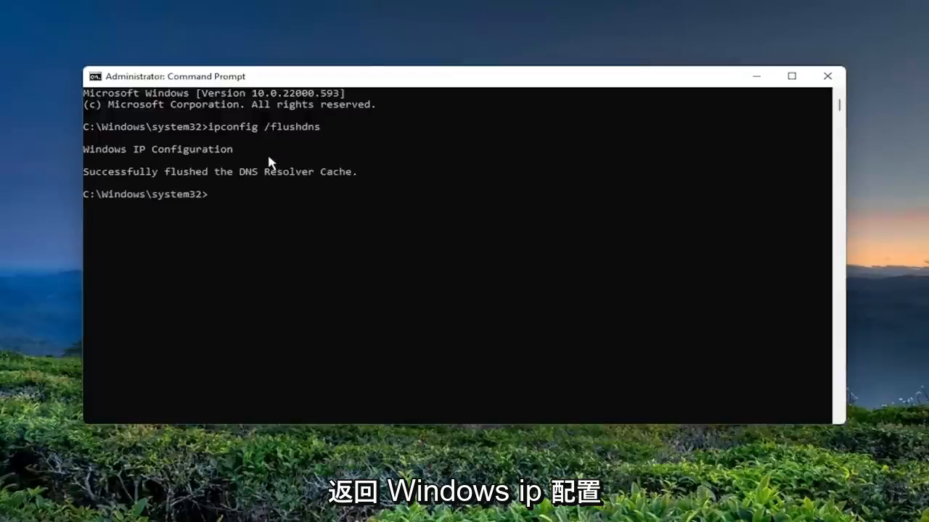
mouse_move(193, 192)
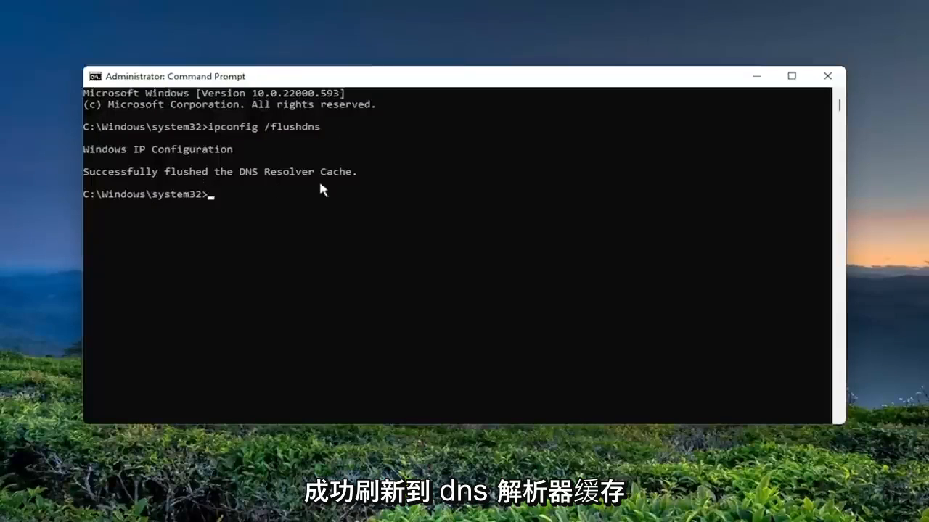
mouse_move(499, 230)
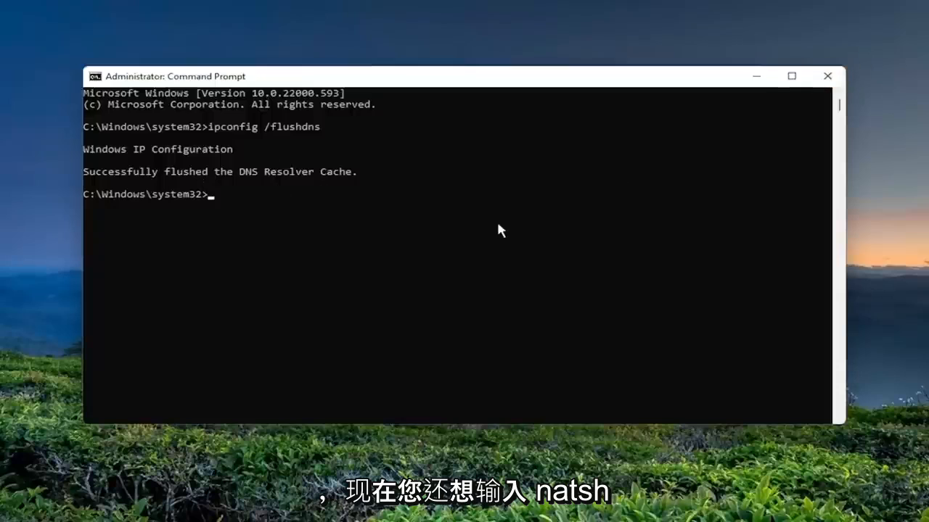
- Reset the Winsock catalog with netsh winsock reset
type("netsh")
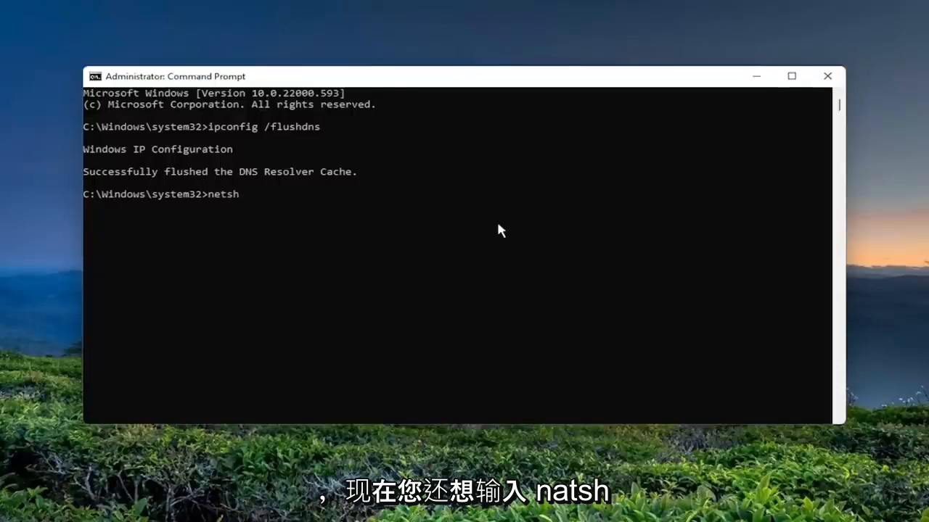
type("wi")
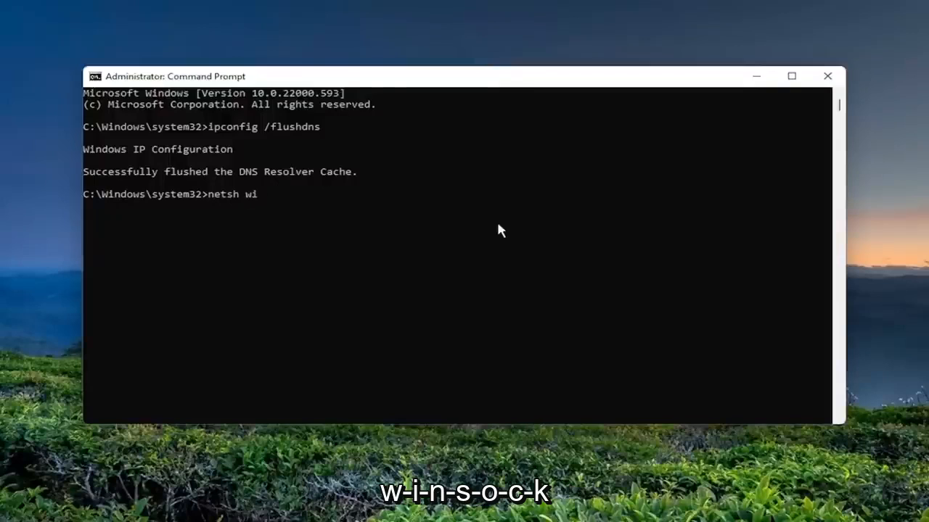
type("nsock")
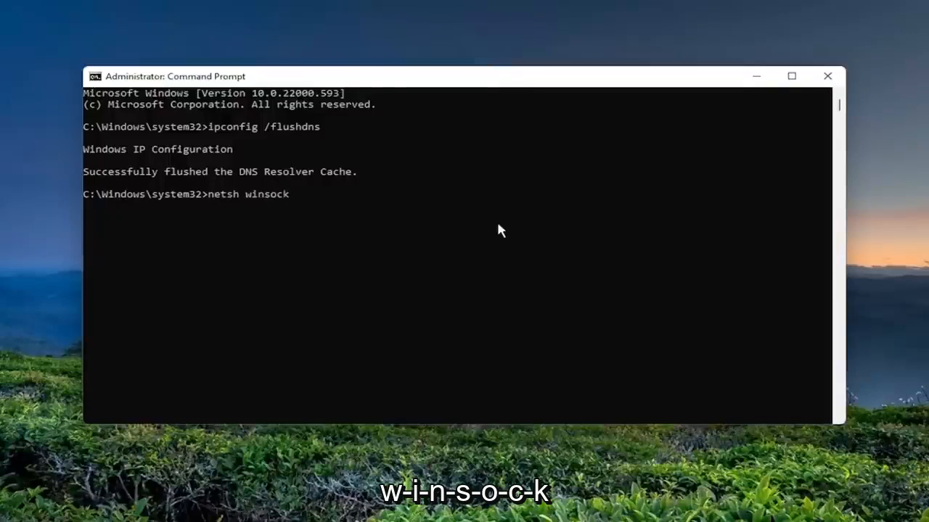
type("reset")
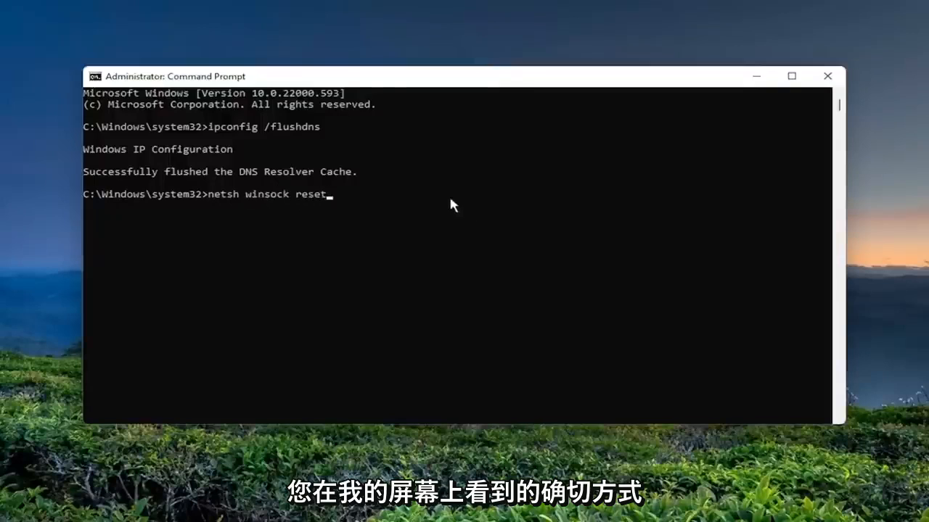
key("enter")
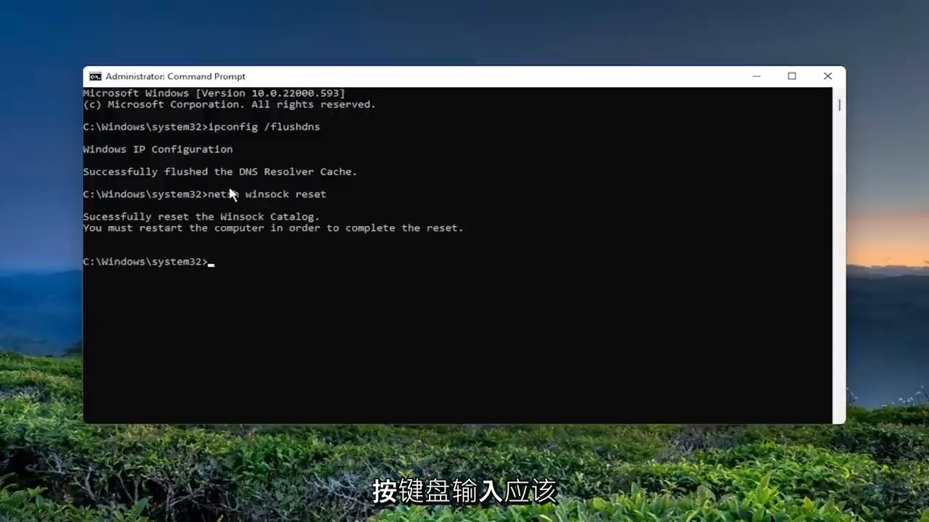
mouse_move(229, 250)
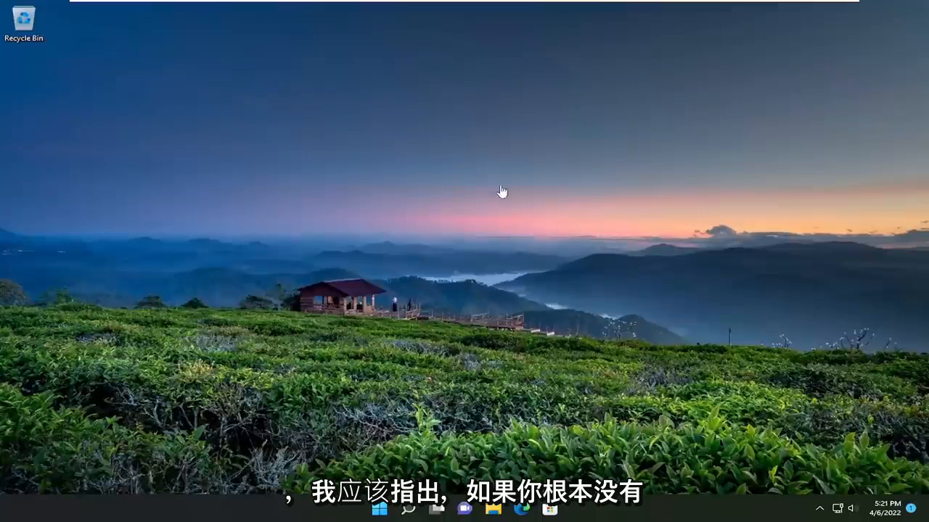
mouse_move(443, 178)
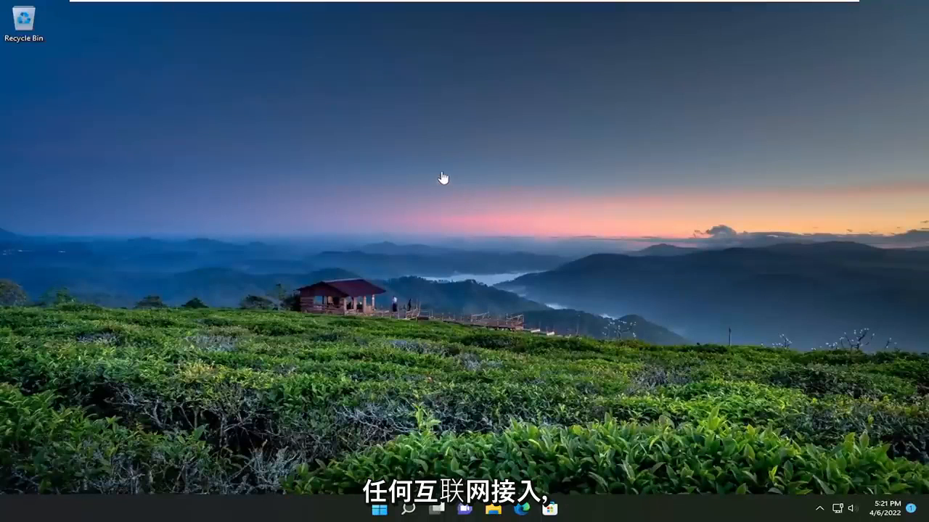
mouse_move(375, 204)
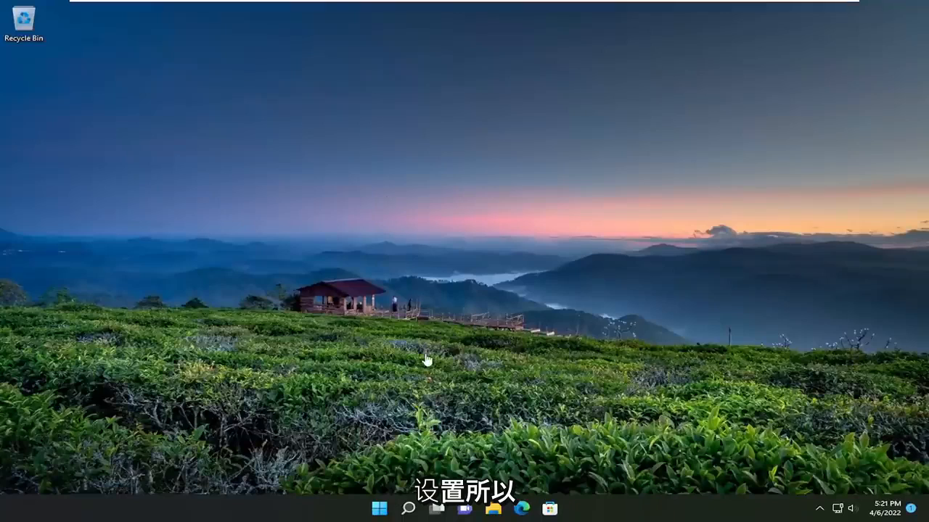
mouse_move(389, 328)
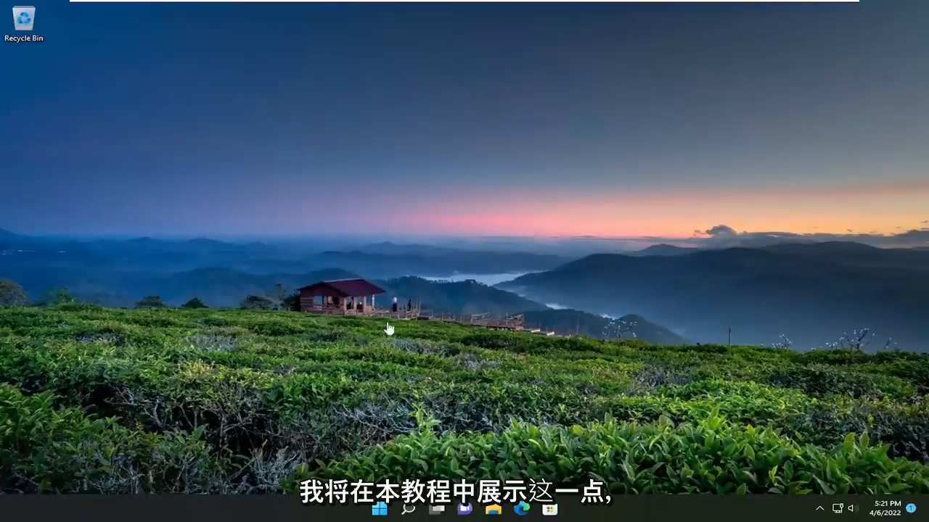
mouse_move(382, 245)
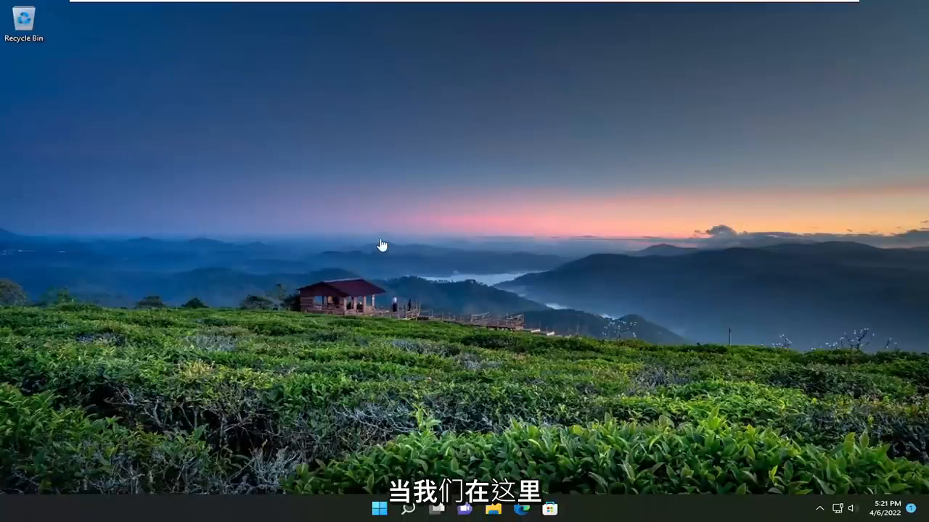
mouse_move(390, 259)
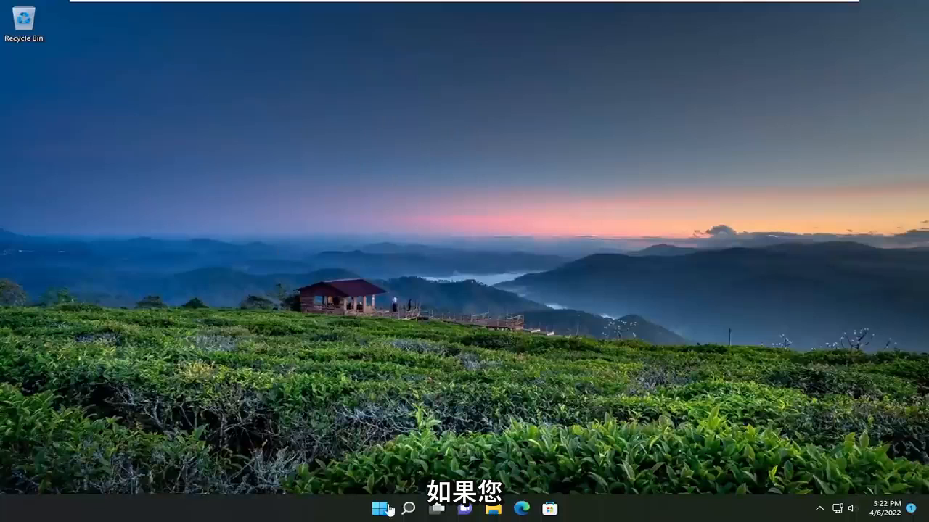
- Find and launch the Settings app by searching 'settings' from the taskbar
left_click(408, 508)
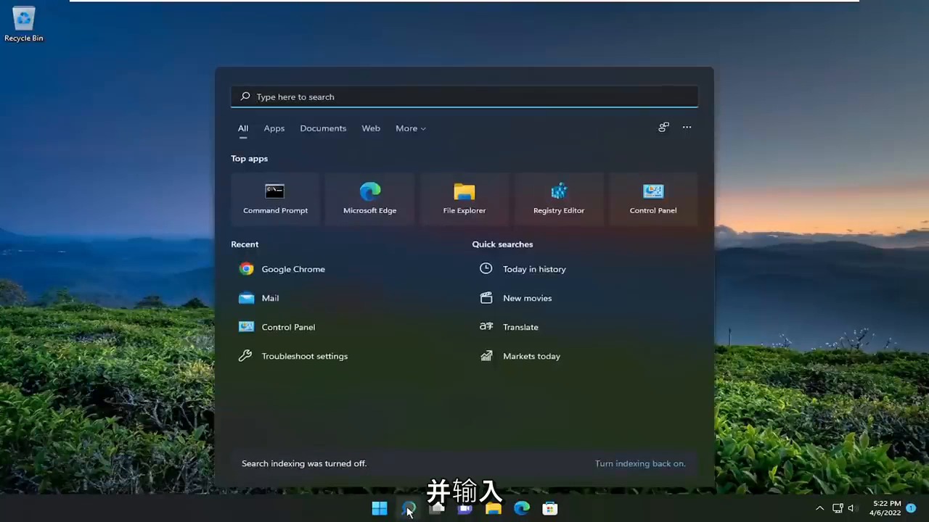
type("settings")
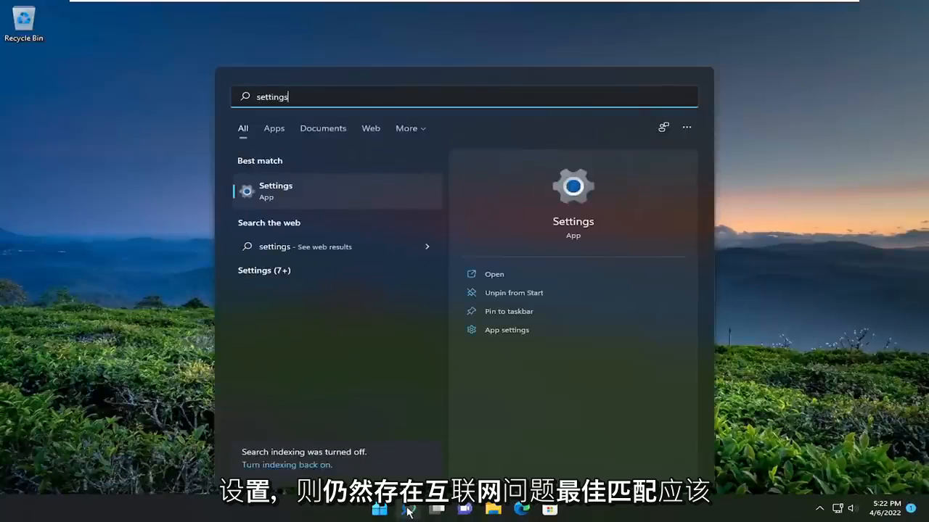
left_click(275, 191)
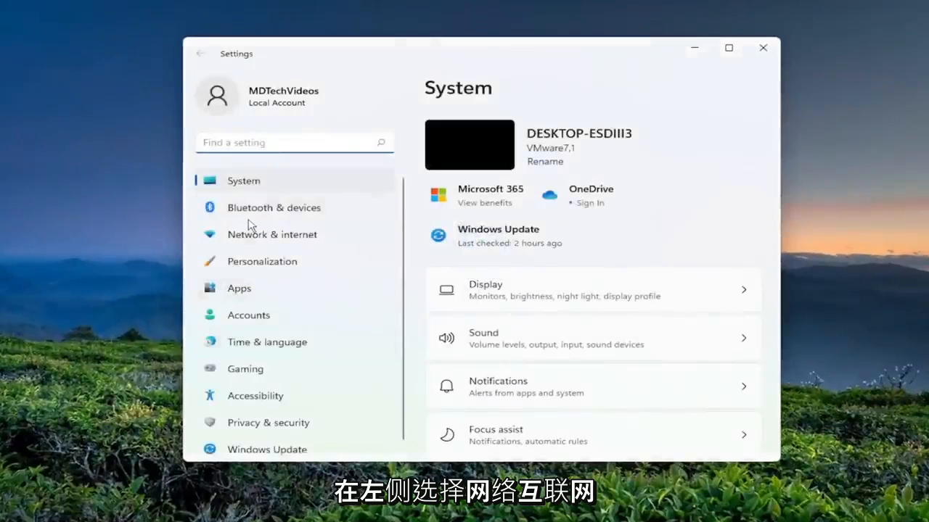
- Navigate to Advanced network settings under Network & internet
left_click(272, 235)
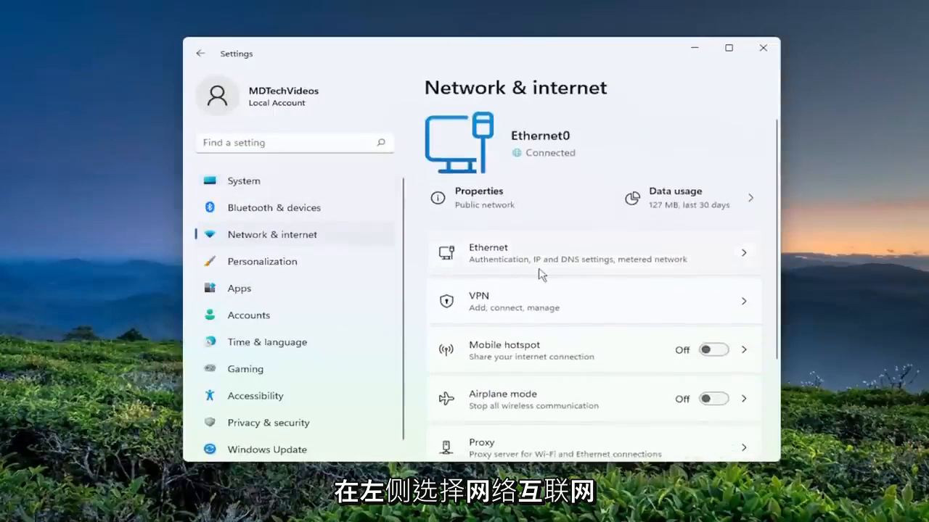
scroll("down", 3)
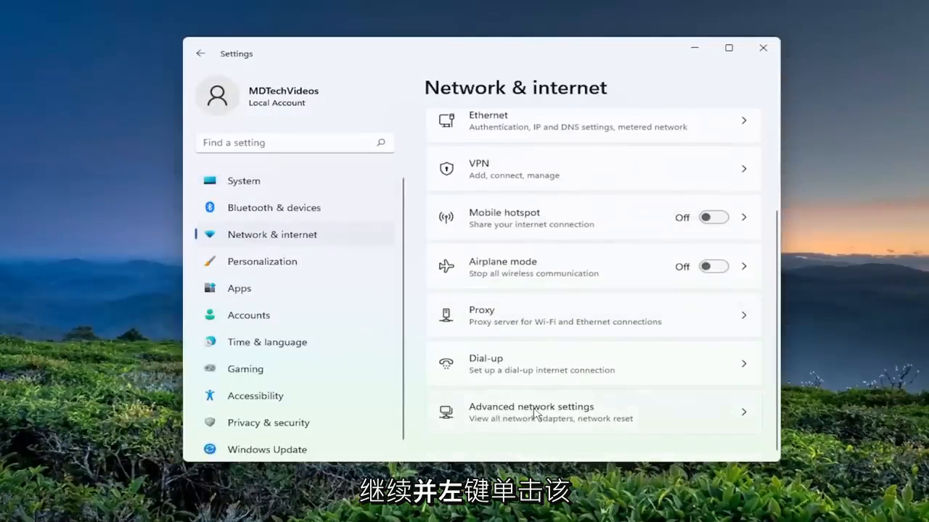
left_click(531, 412)
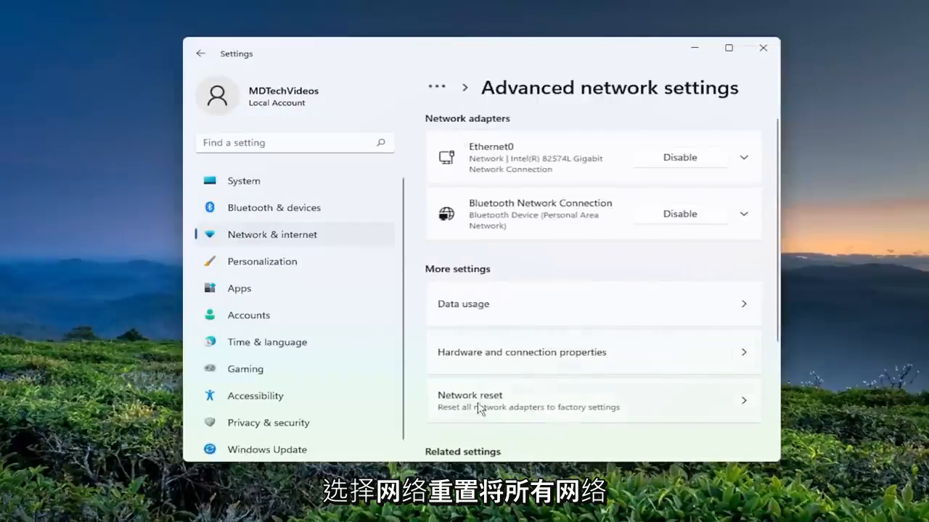
mouse_move(536, 410)
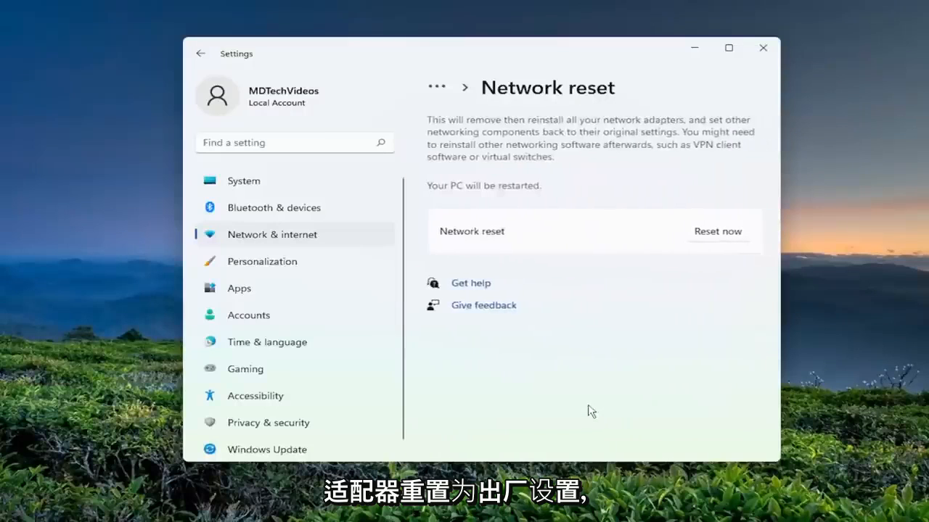
mouse_move(506, 121)
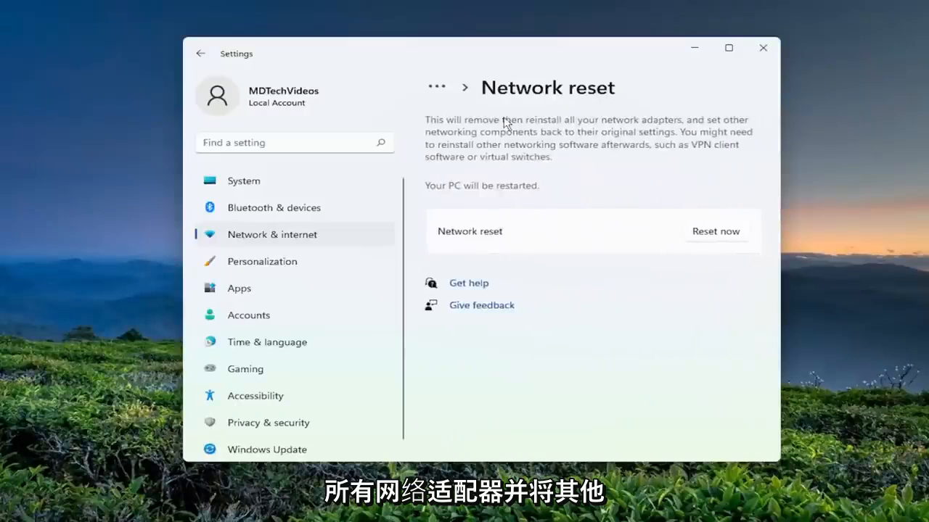
mouse_move(550, 160)
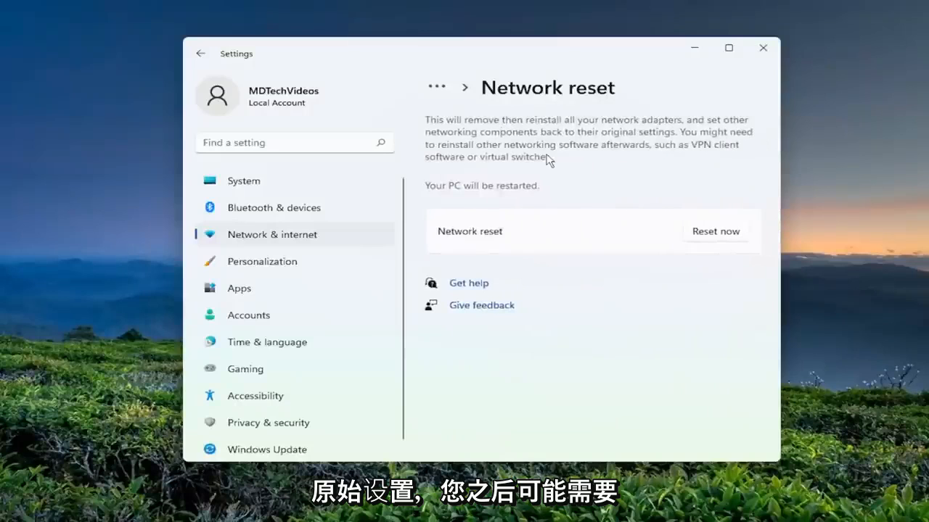
mouse_move(450, 145)
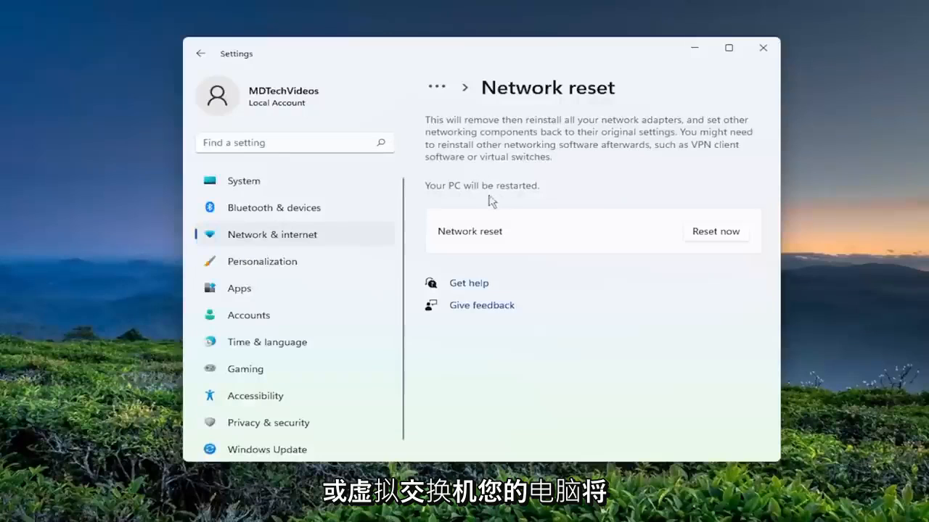
mouse_move(714, 235)
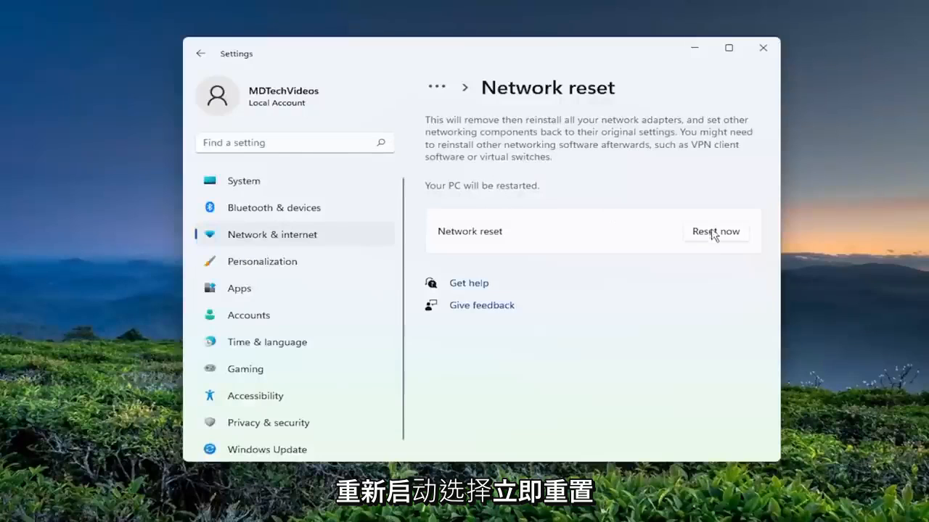
- Start the network reset, confirm it, and dismiss the 5-minute sign-out notice
left_click(714, 230)
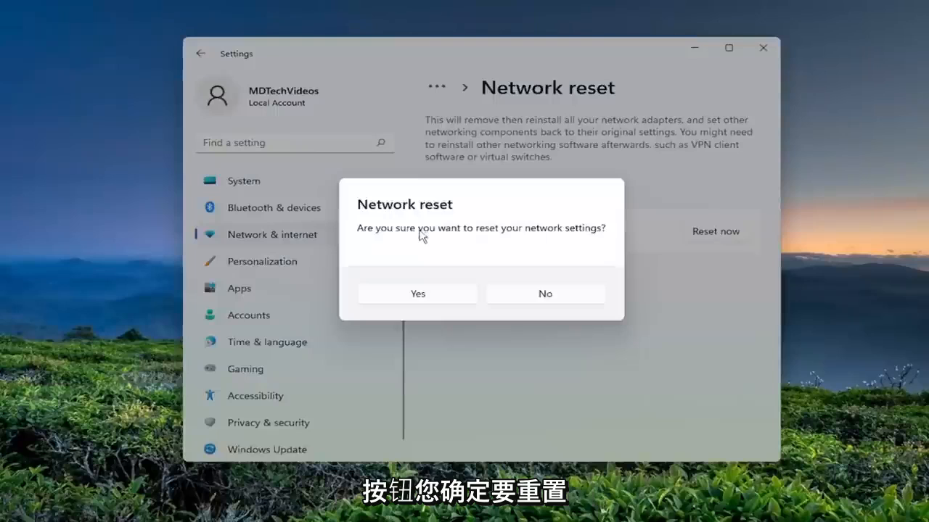
mouse_move(499, 214)
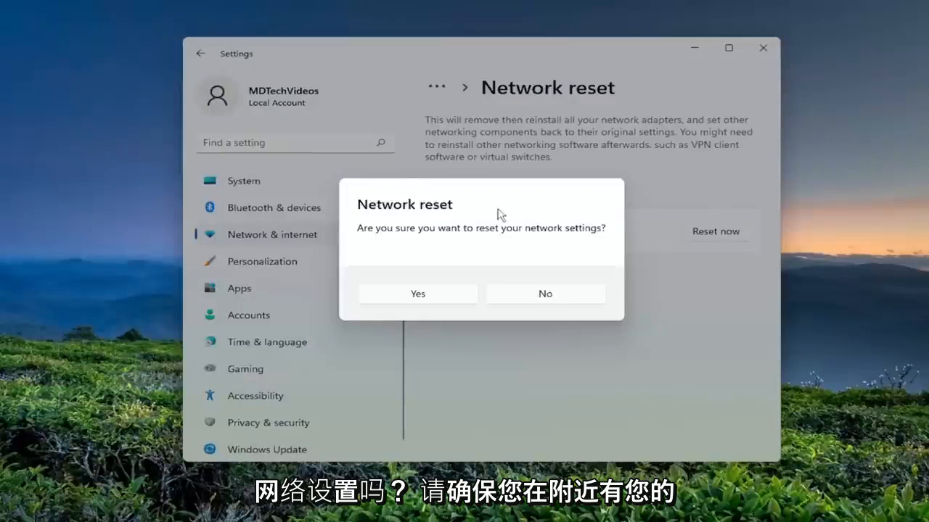
mouse_move(489, 198)
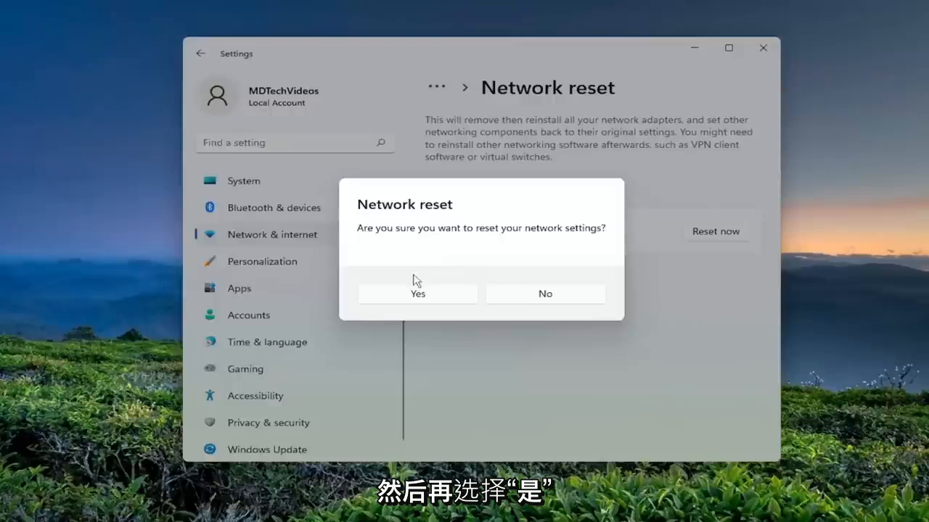
left_click(417, 294)
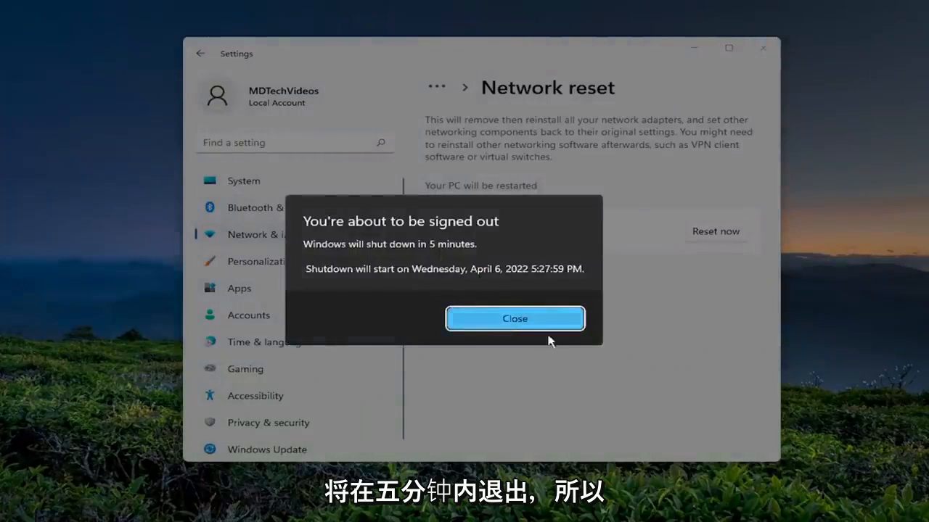
left_click(515, 318)
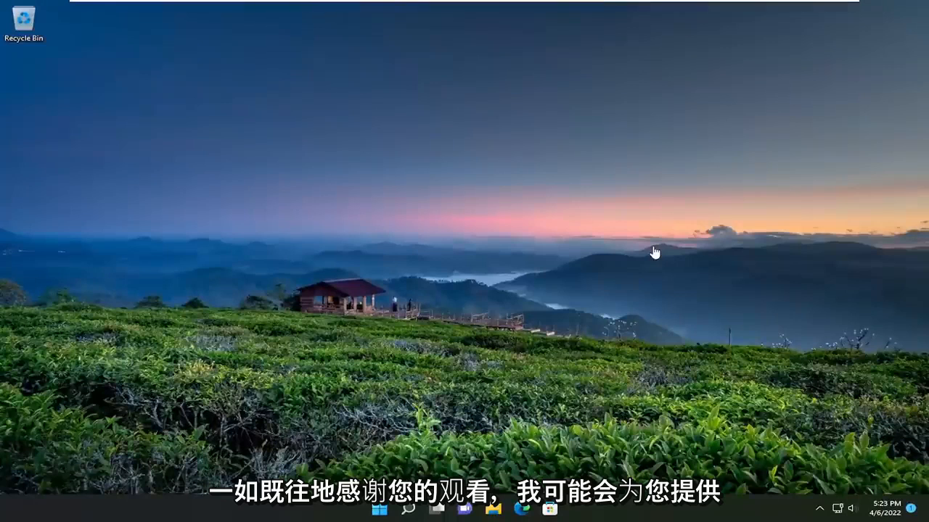
mouse_move(527, 311)
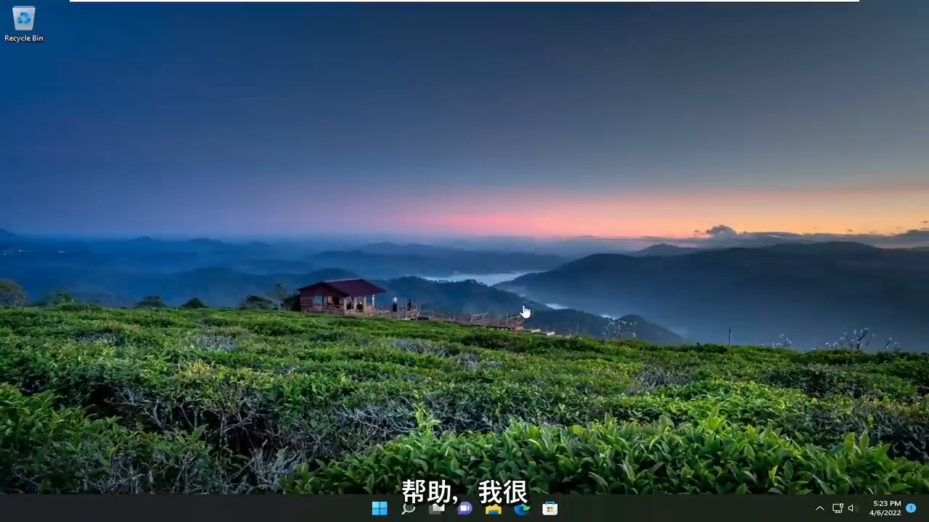